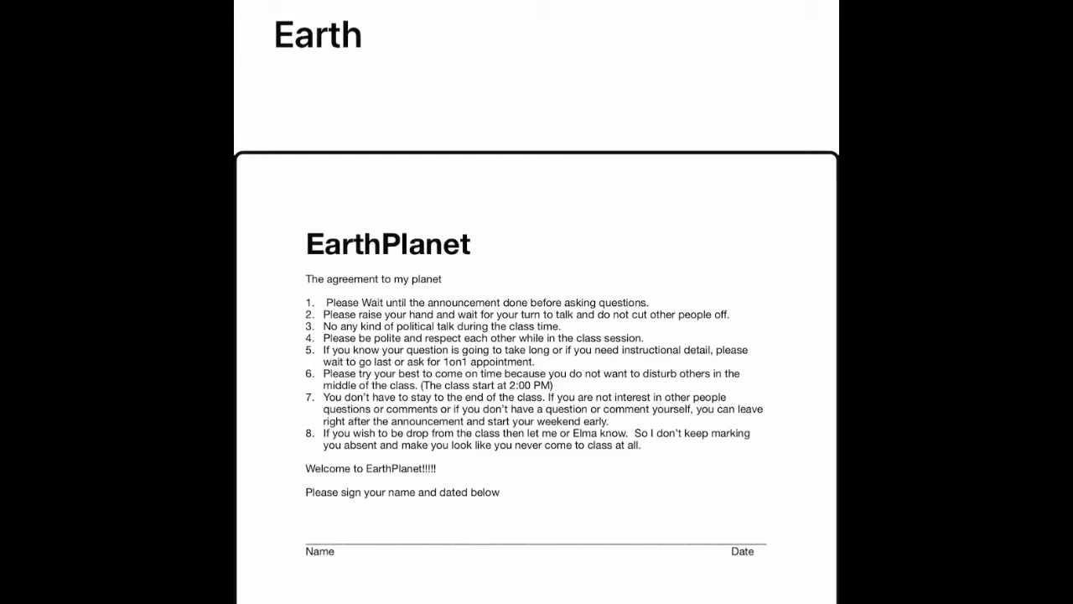
scroll(down, 3)
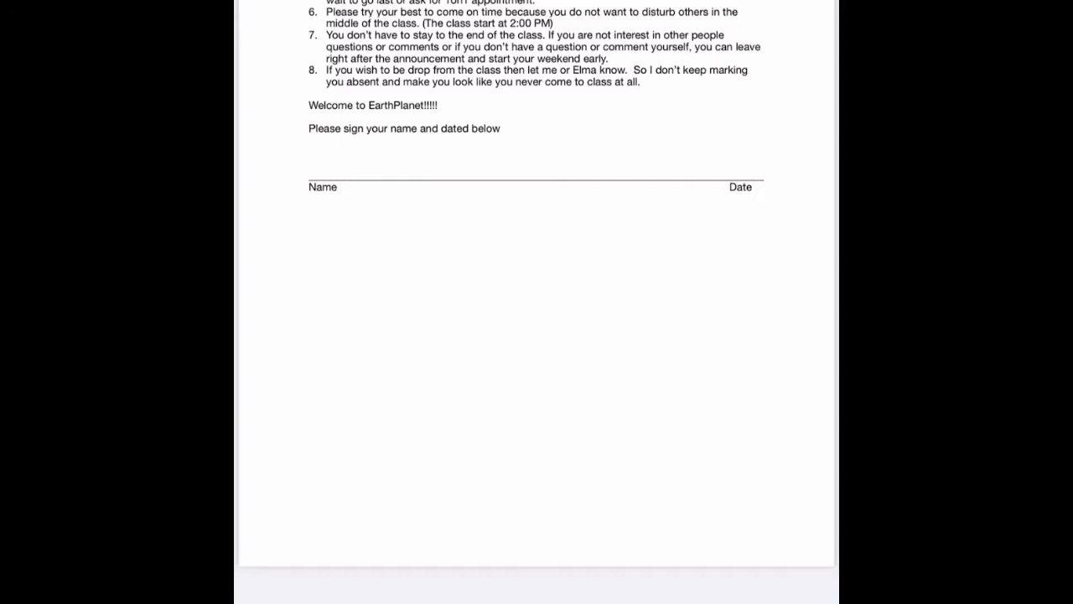
scroll(up, 3)
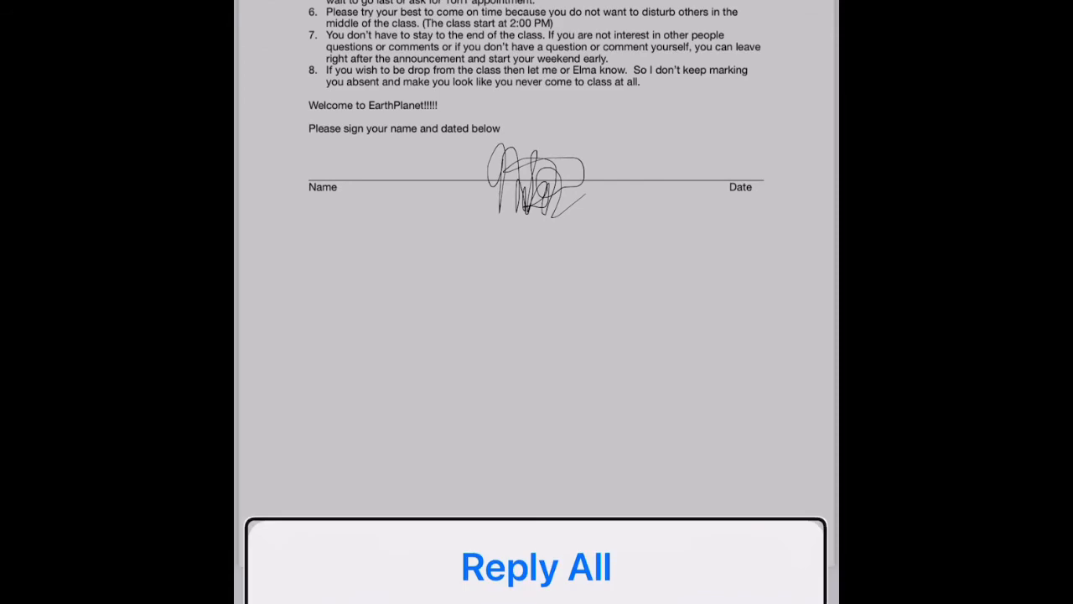
scroll(up, 3)
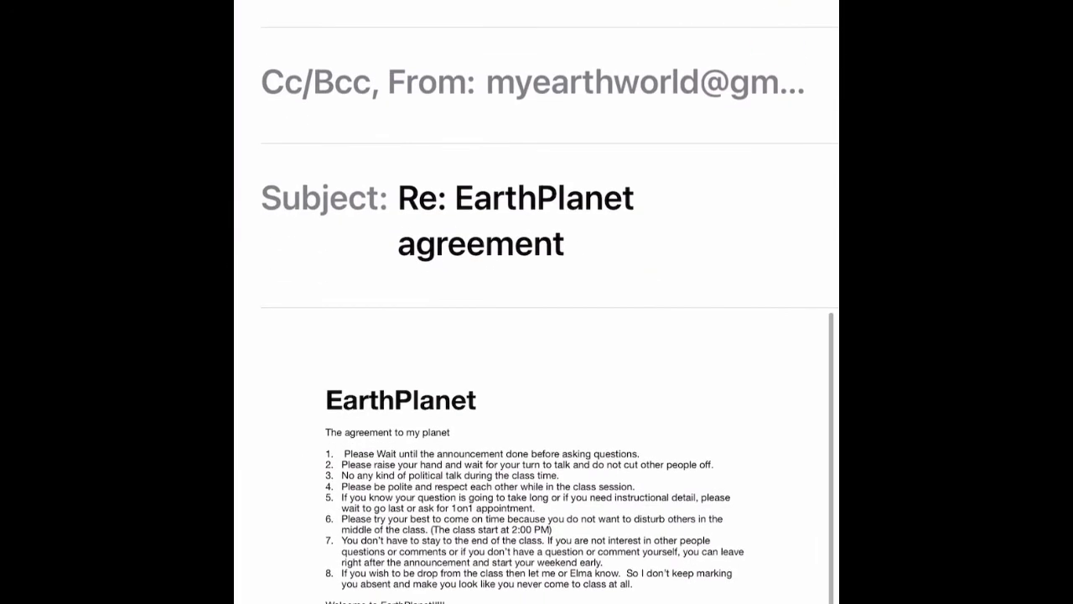
scroll(up, 3)
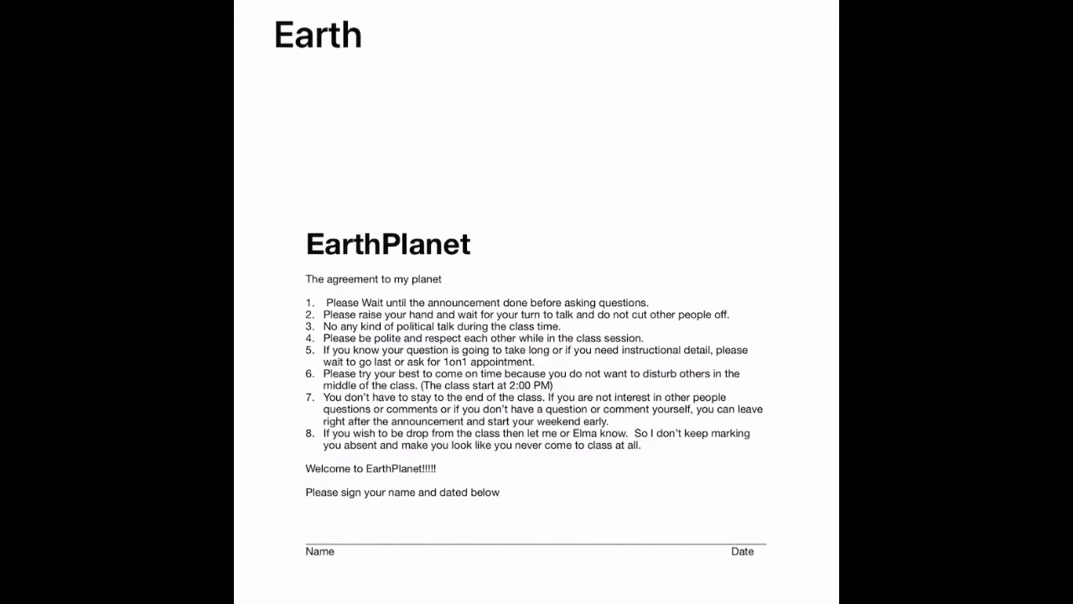